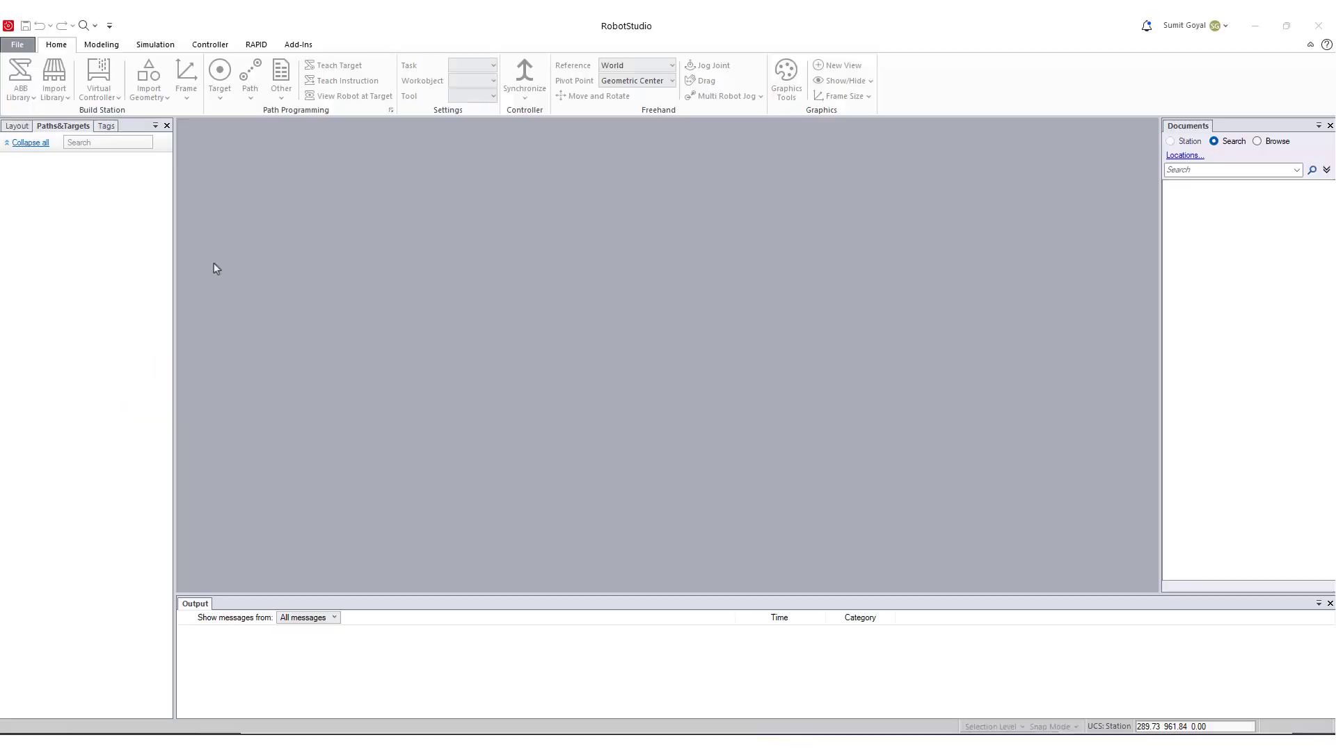
- Open the Project1 station and let its virtual controller start
left_click(16, 45)
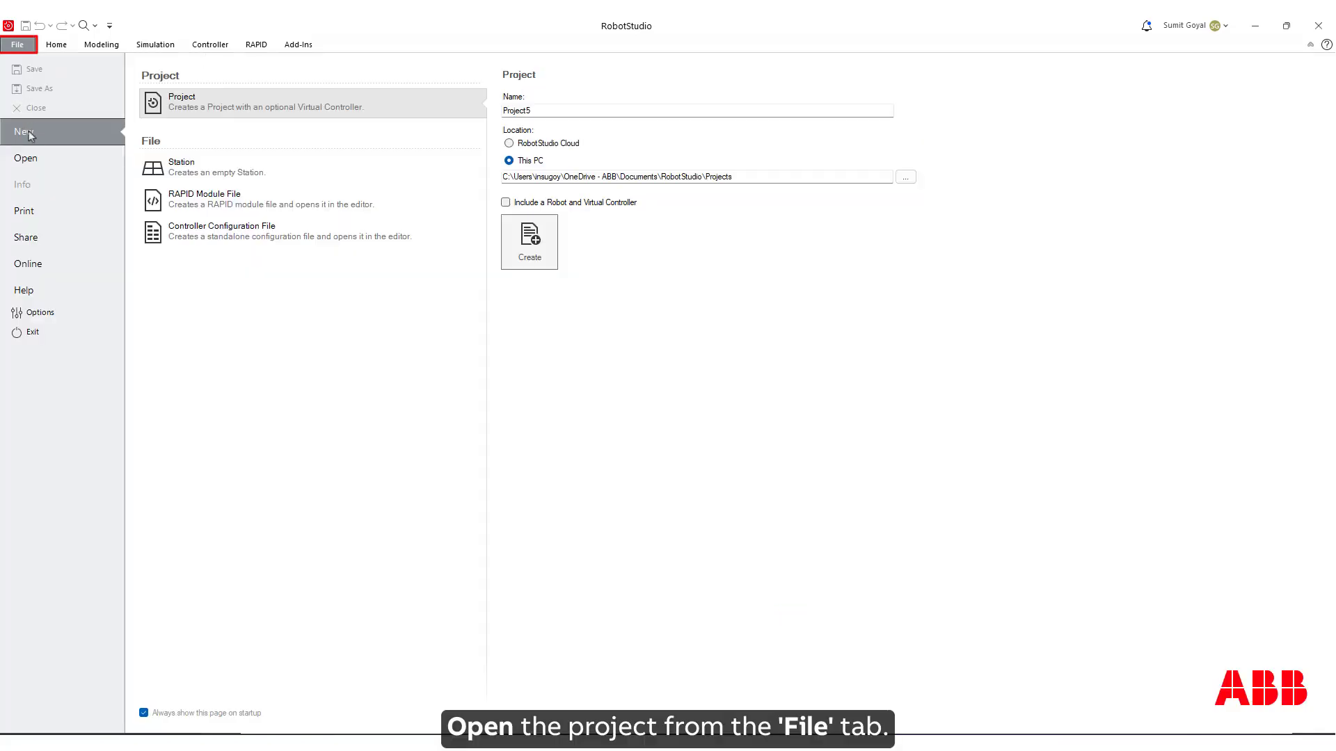
left_click(26, 158)
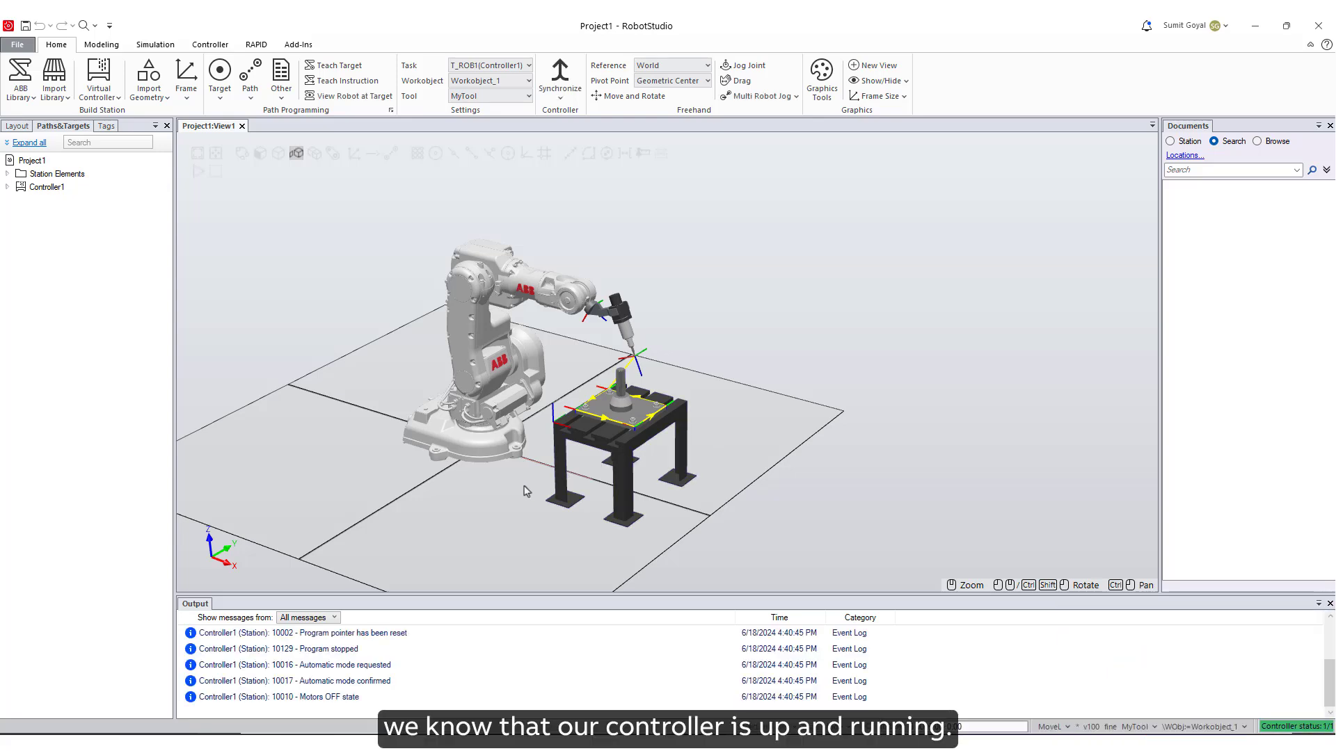
- Expand Controller1's paths and try Synchronize to RAPID
left_click(7, 186)
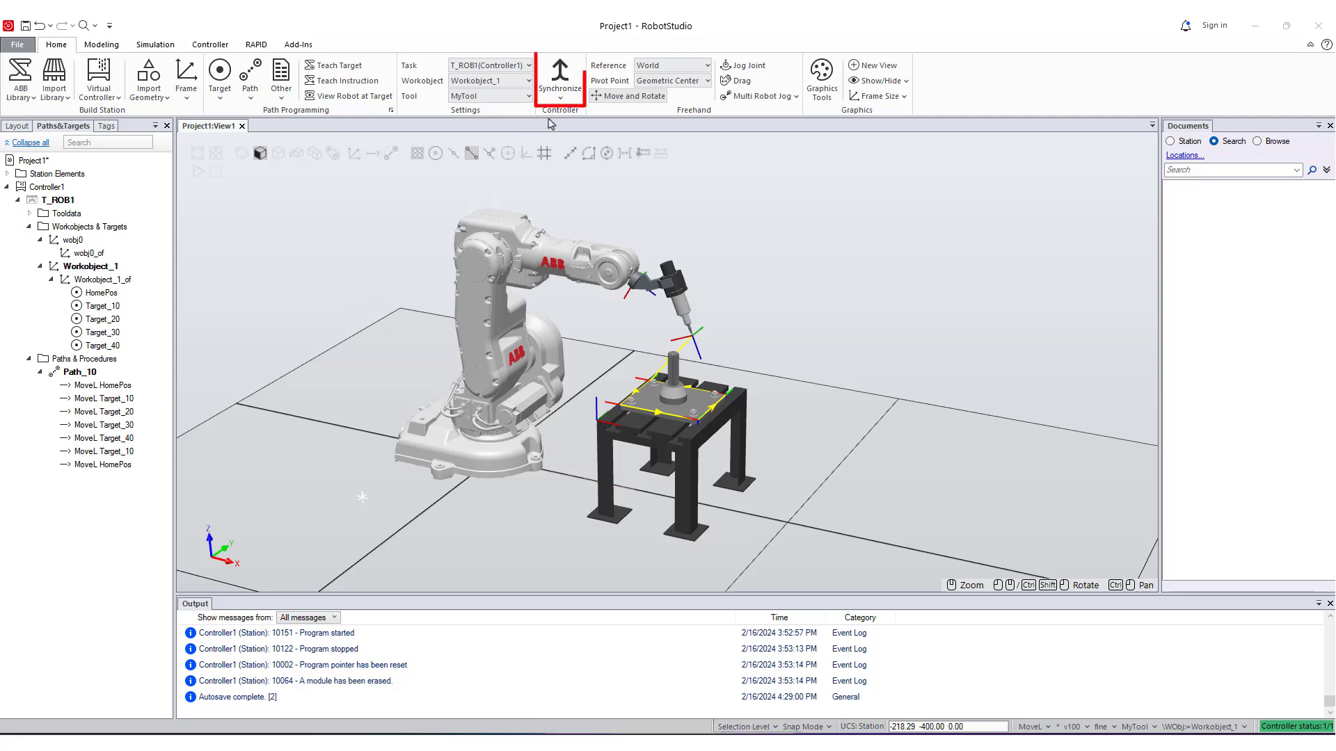
left_click(559, 100)
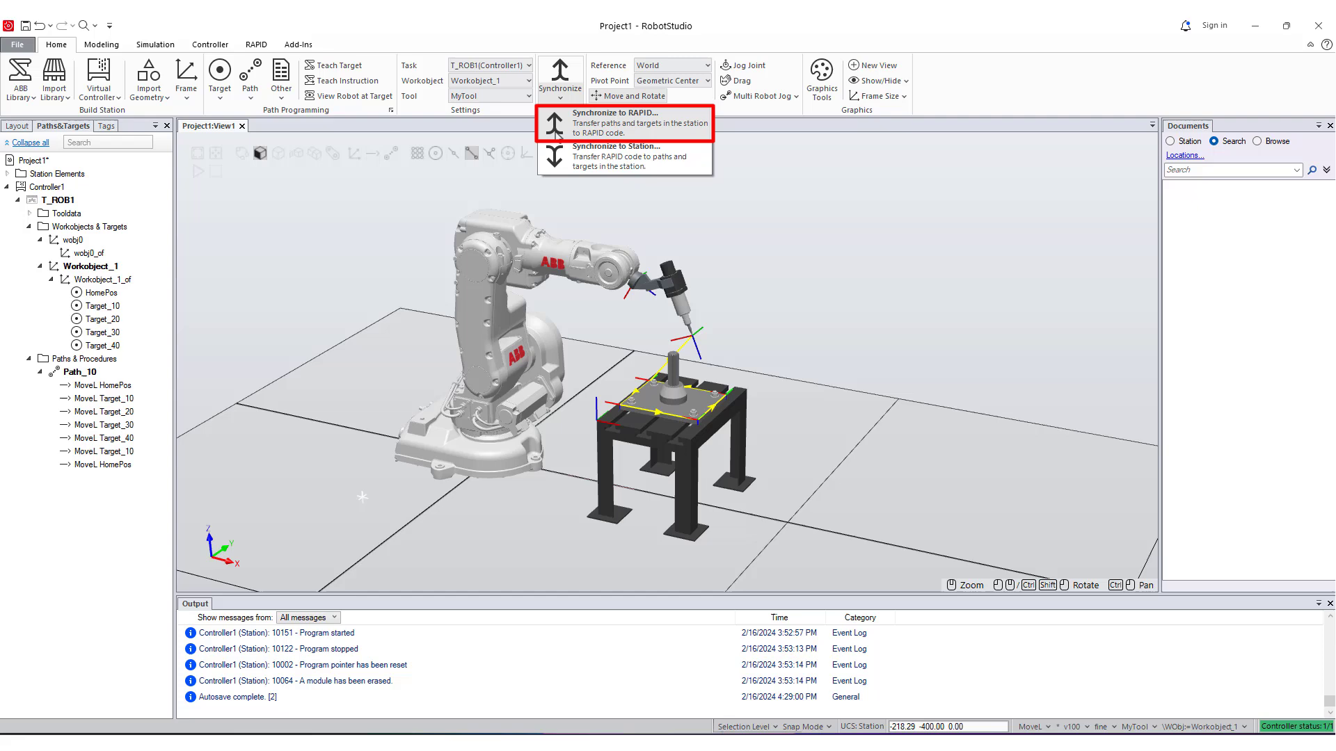
left_click(615, 122)
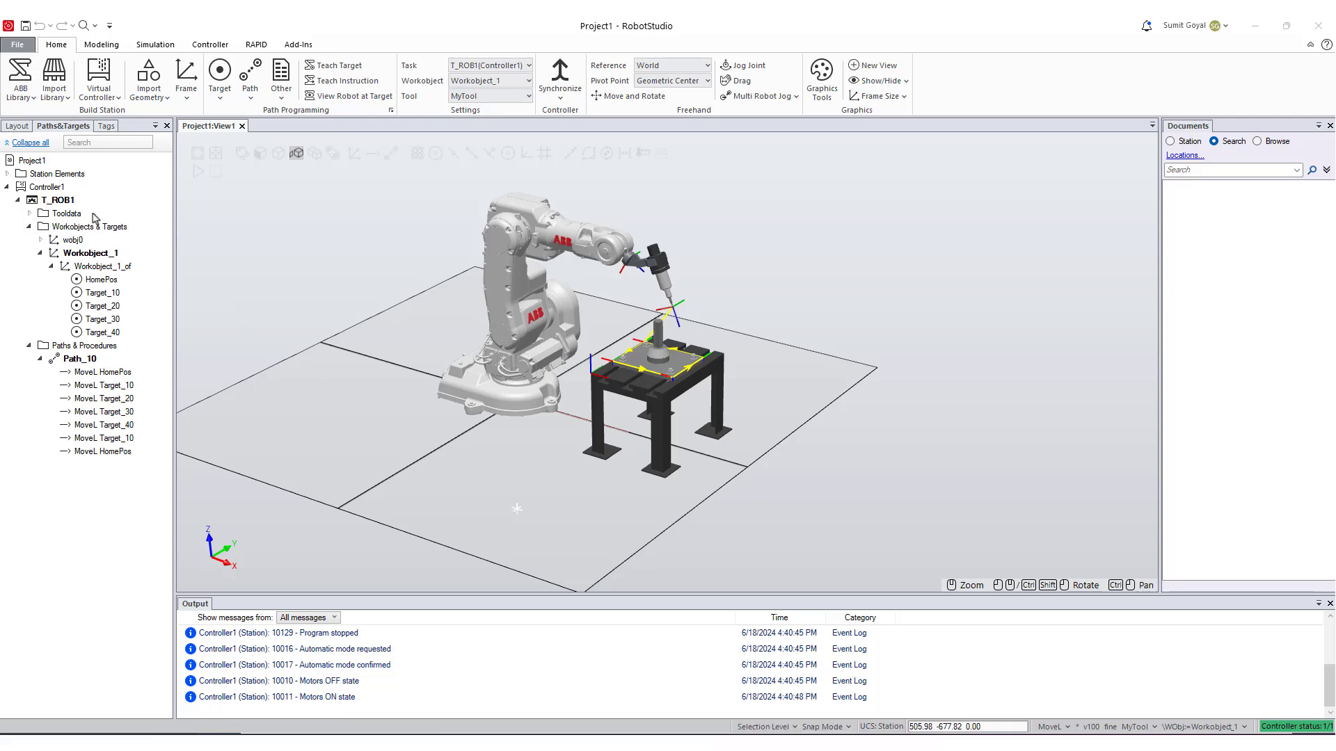
- Select Path_10 and open the Synchronize to RAPID settings for it
right_click(57, 199)
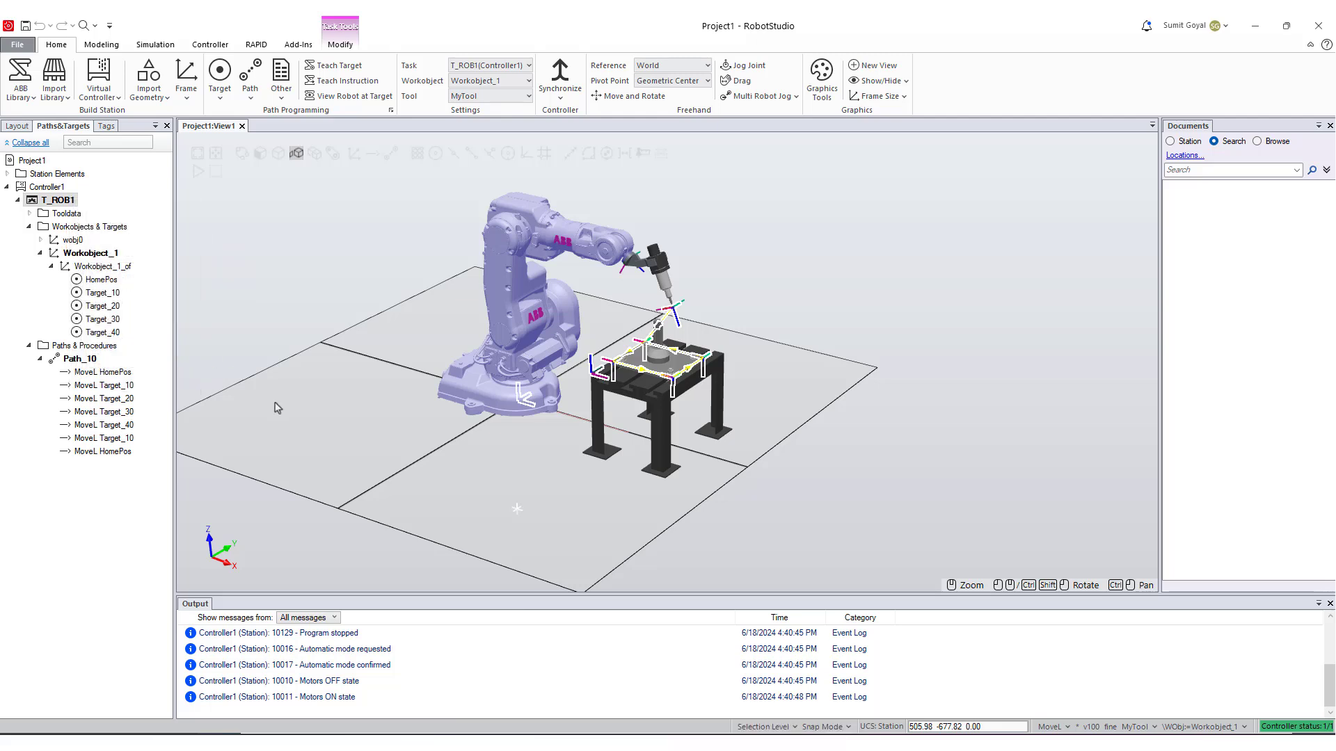
left_click(559, 76)
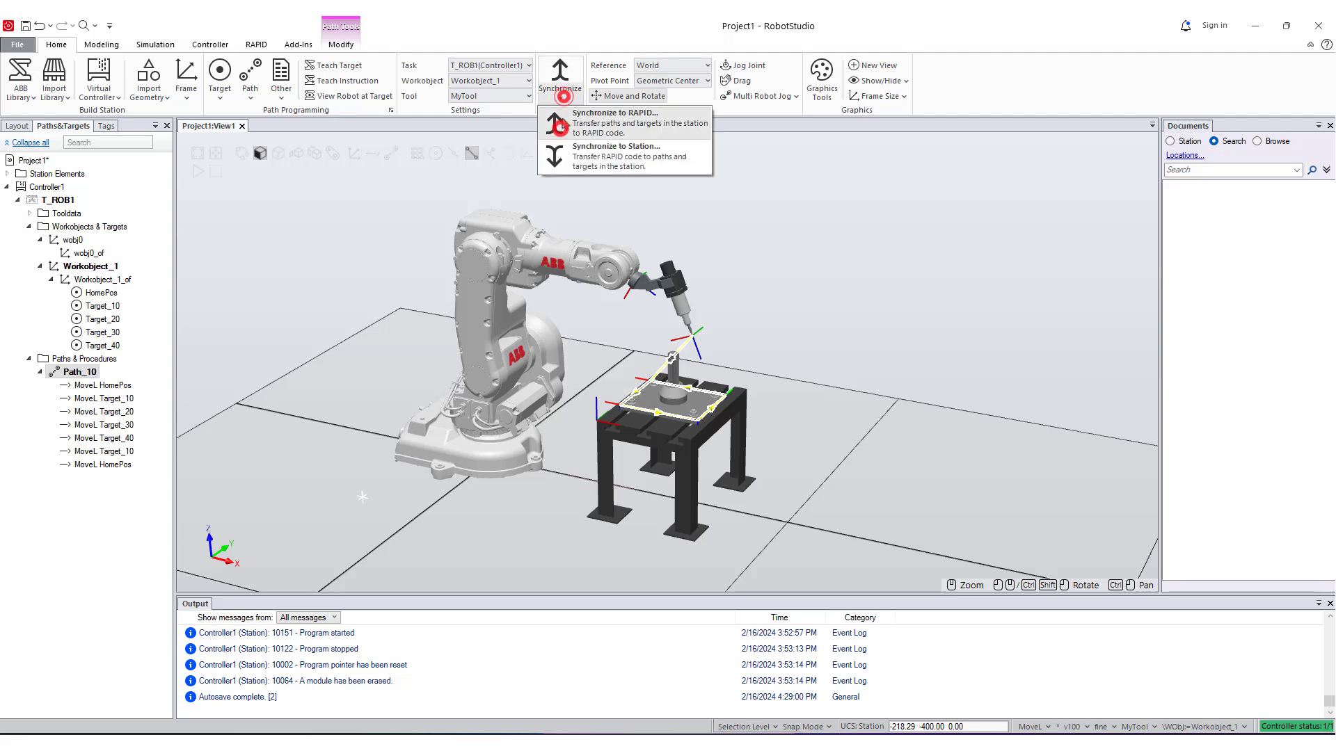
left_click(613, 124)
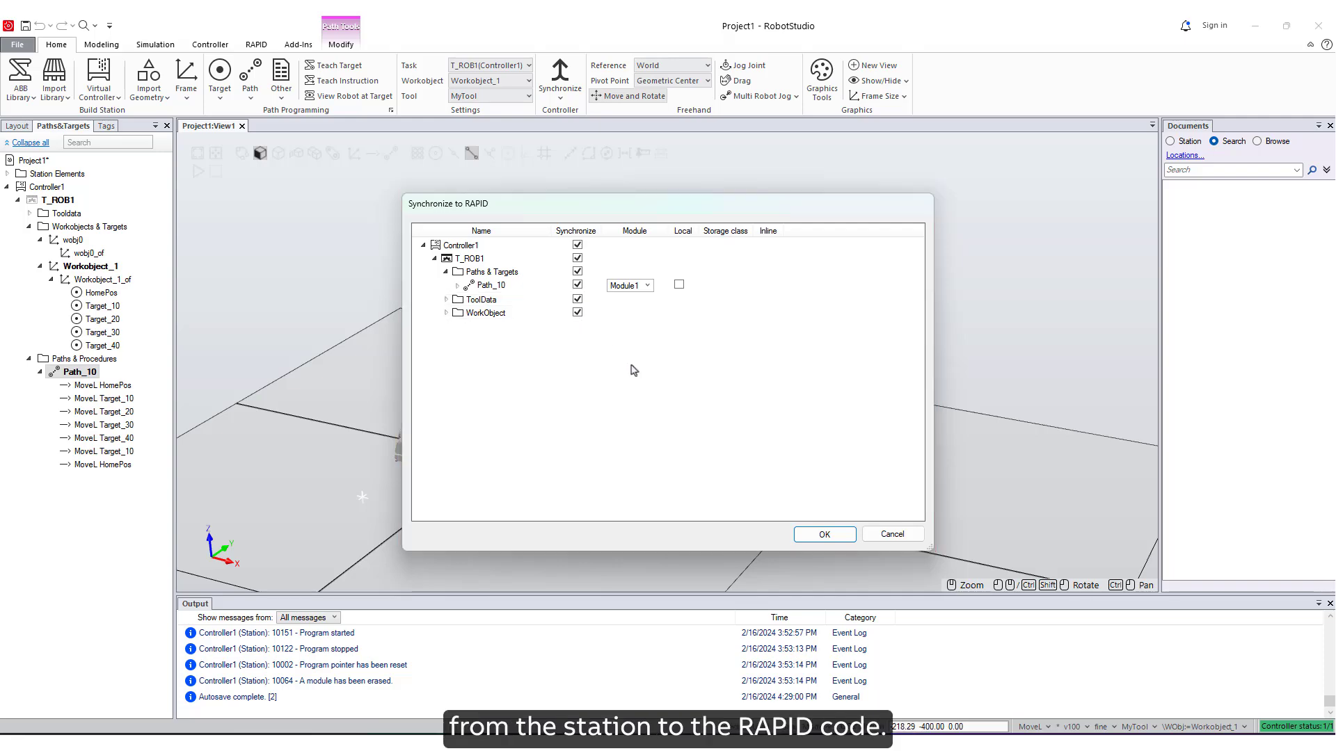
- Confirm synchronizing Path_10 into Module1 and switch to the RAPID workspace
left_click(822, 534)
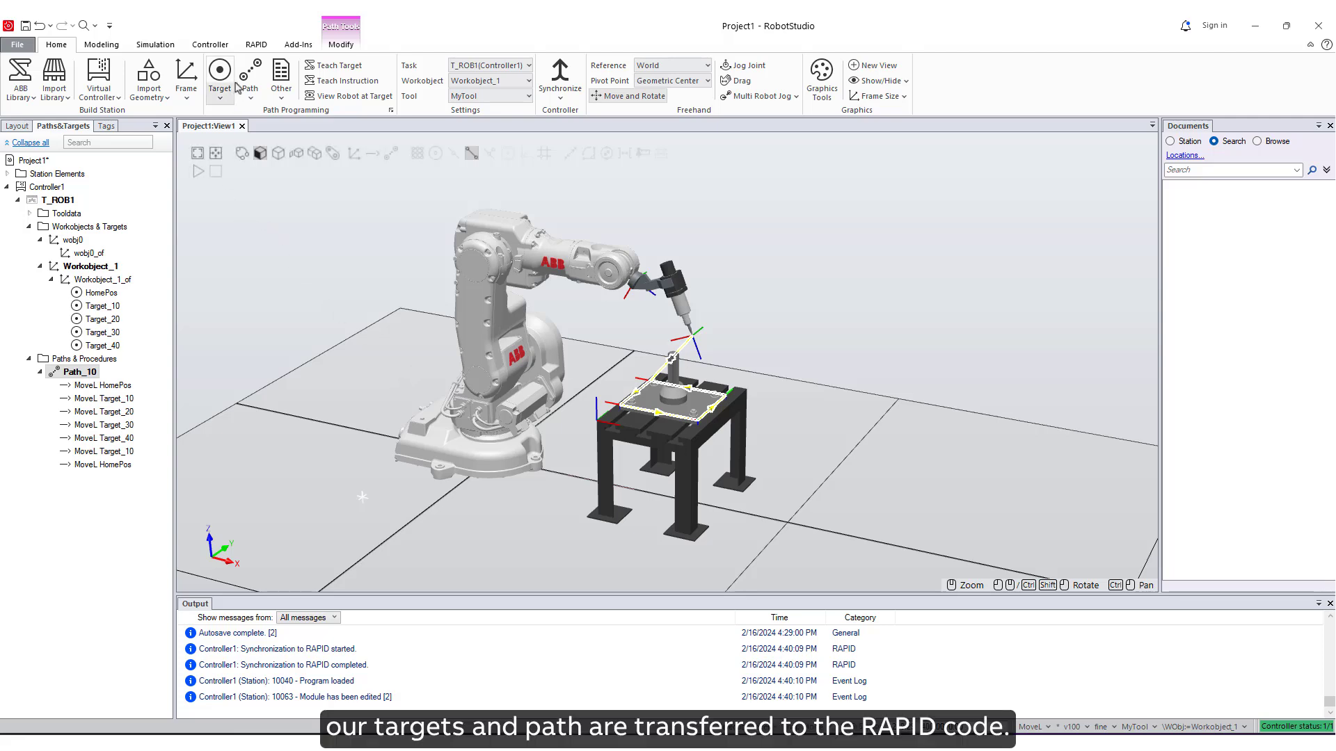
left_click(255, 44)
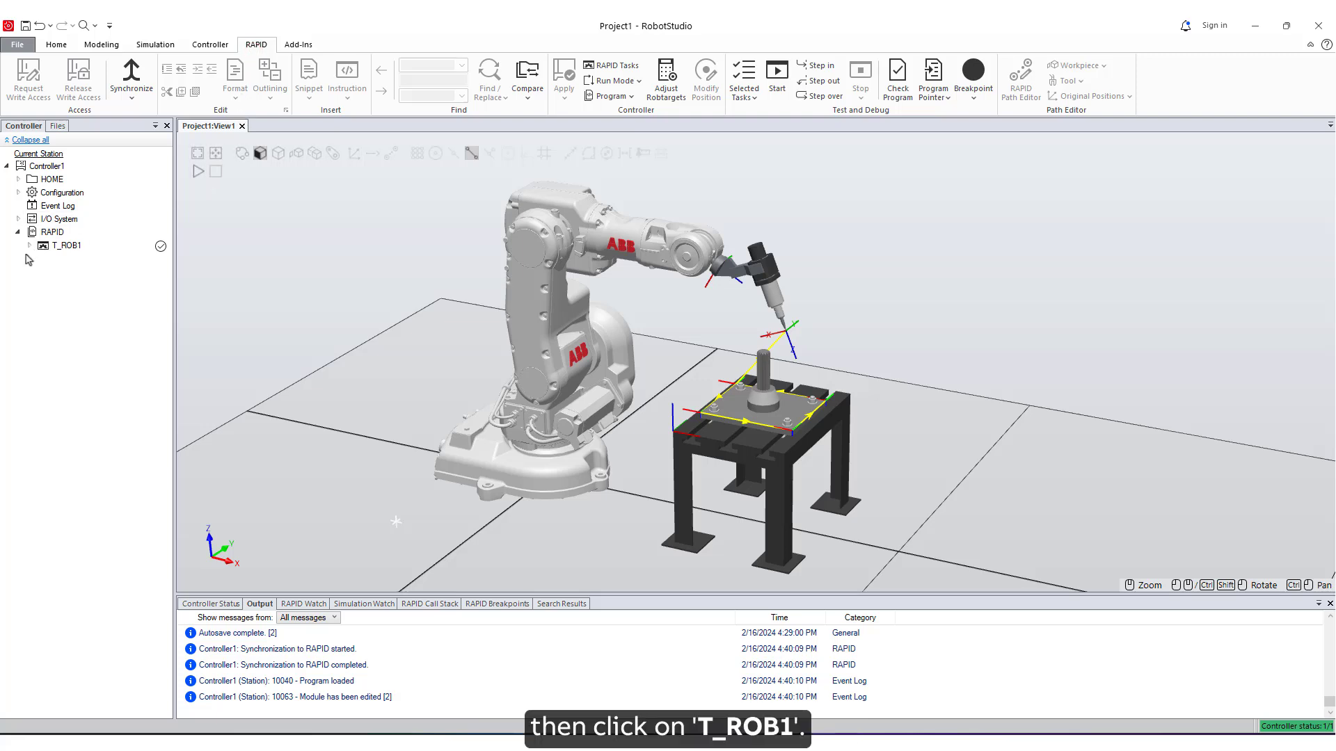
- Review Path_10's MoveL code in Module1, then return to View1 and the Home tab
left_click(28, 245)
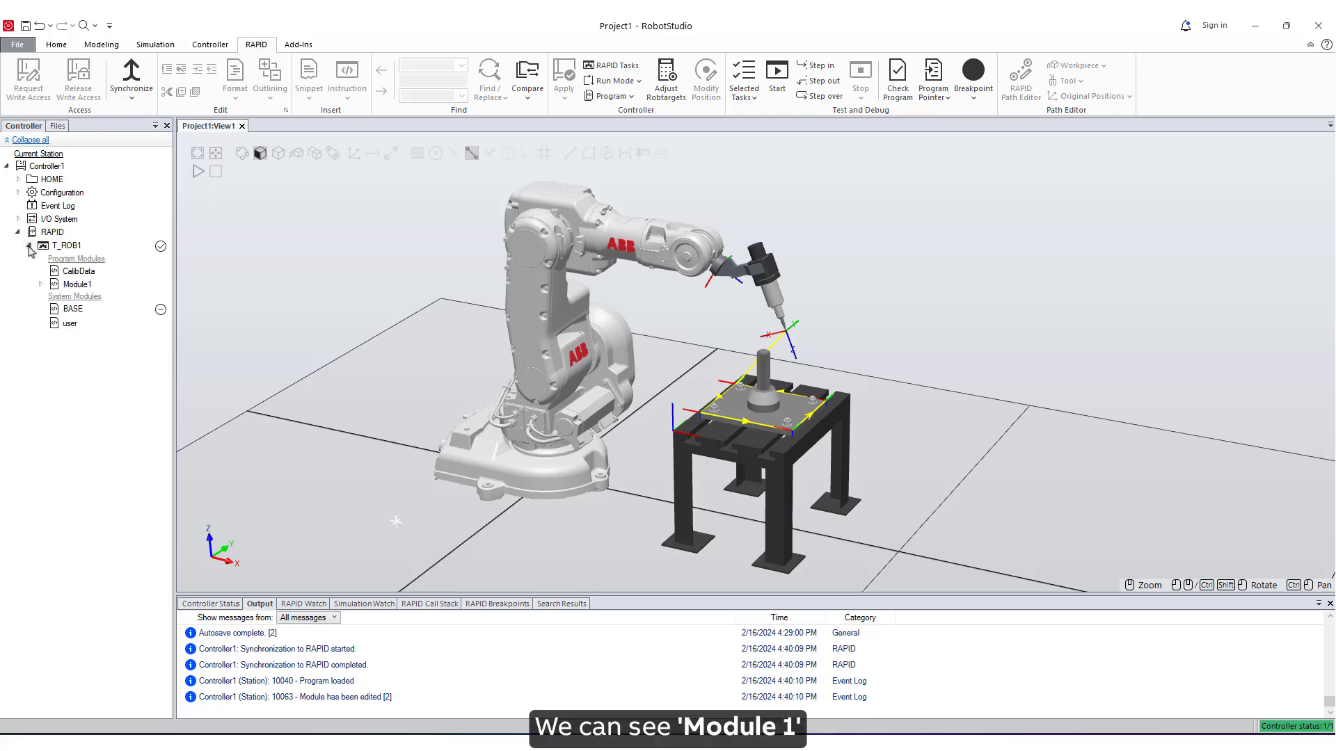
left_click(39, 284)
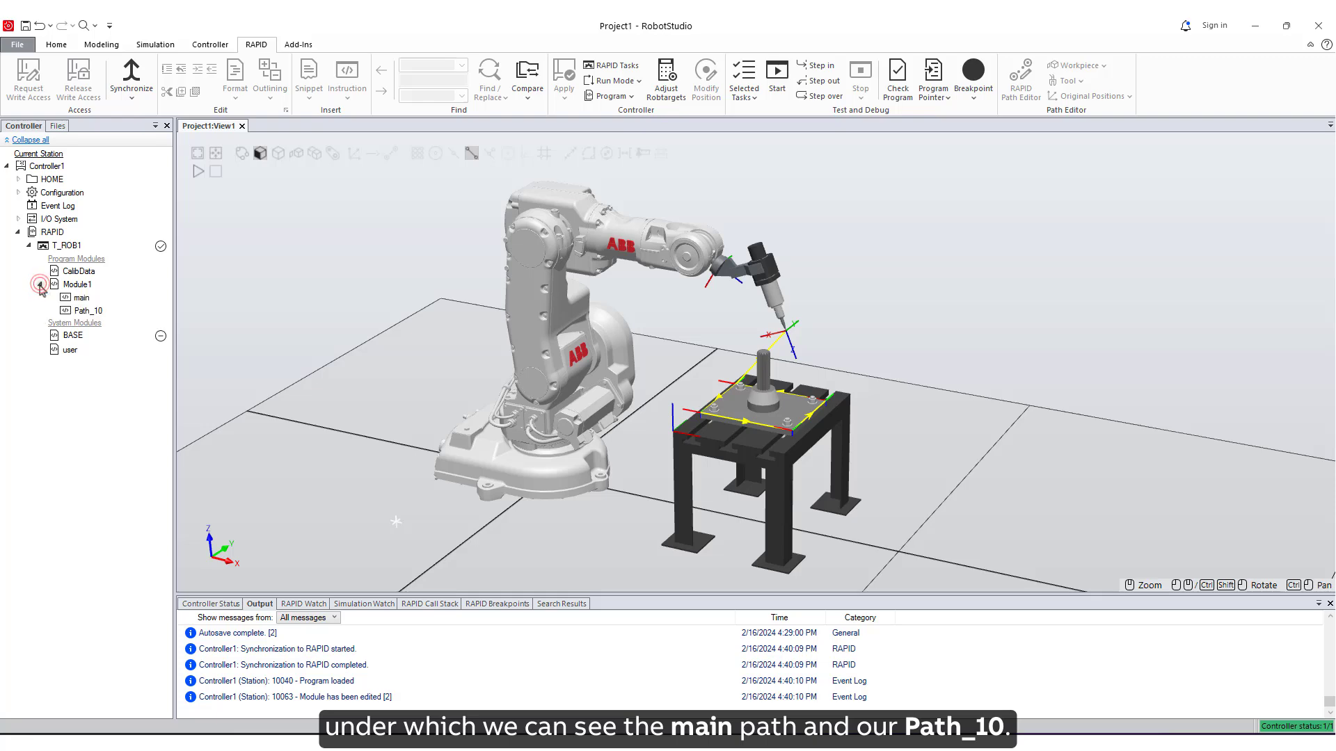
left_click(88, 310)
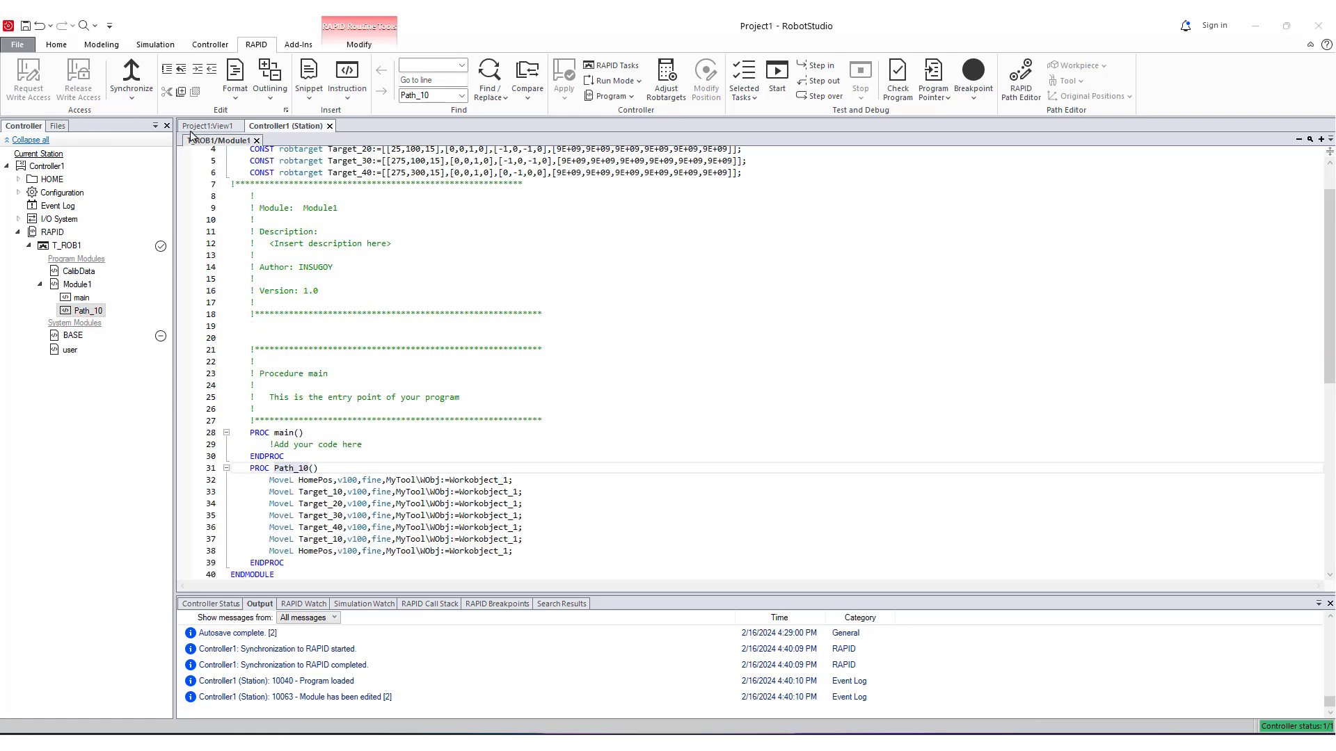
left_click(209, 125)
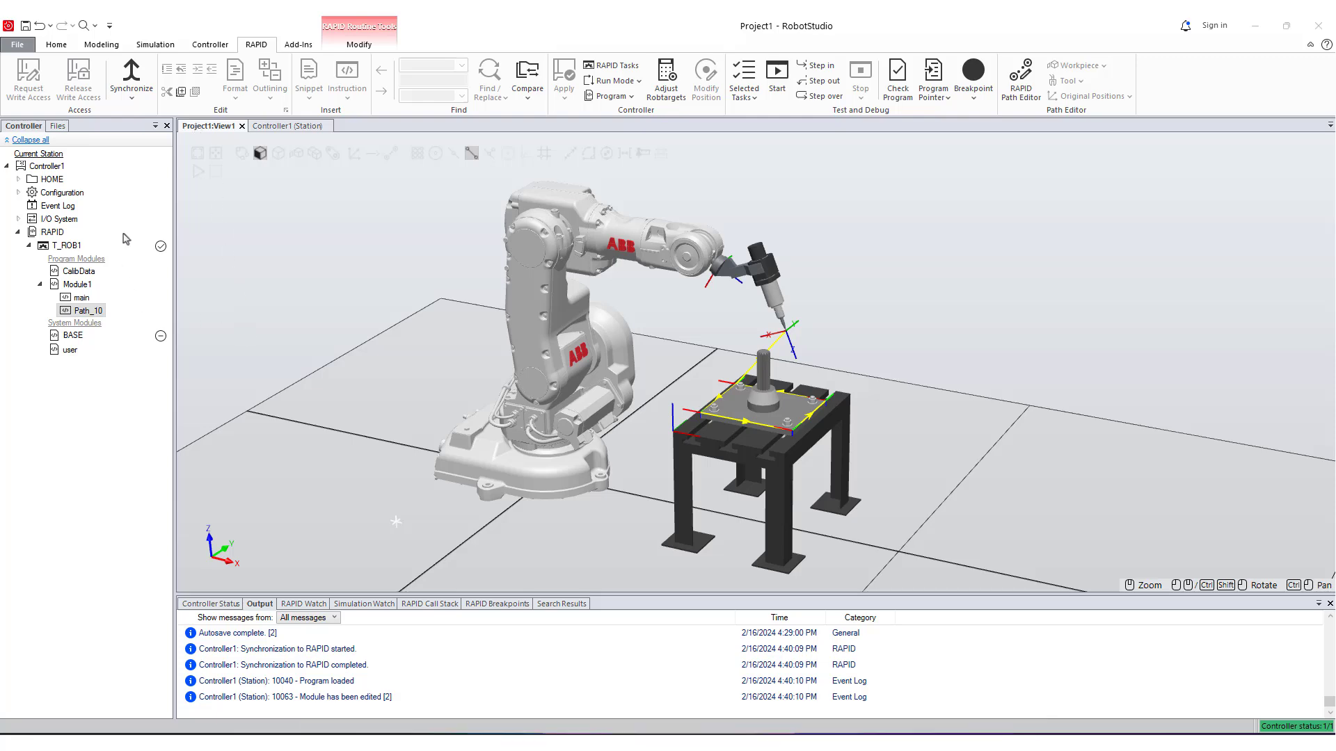
left_click(56, 45)
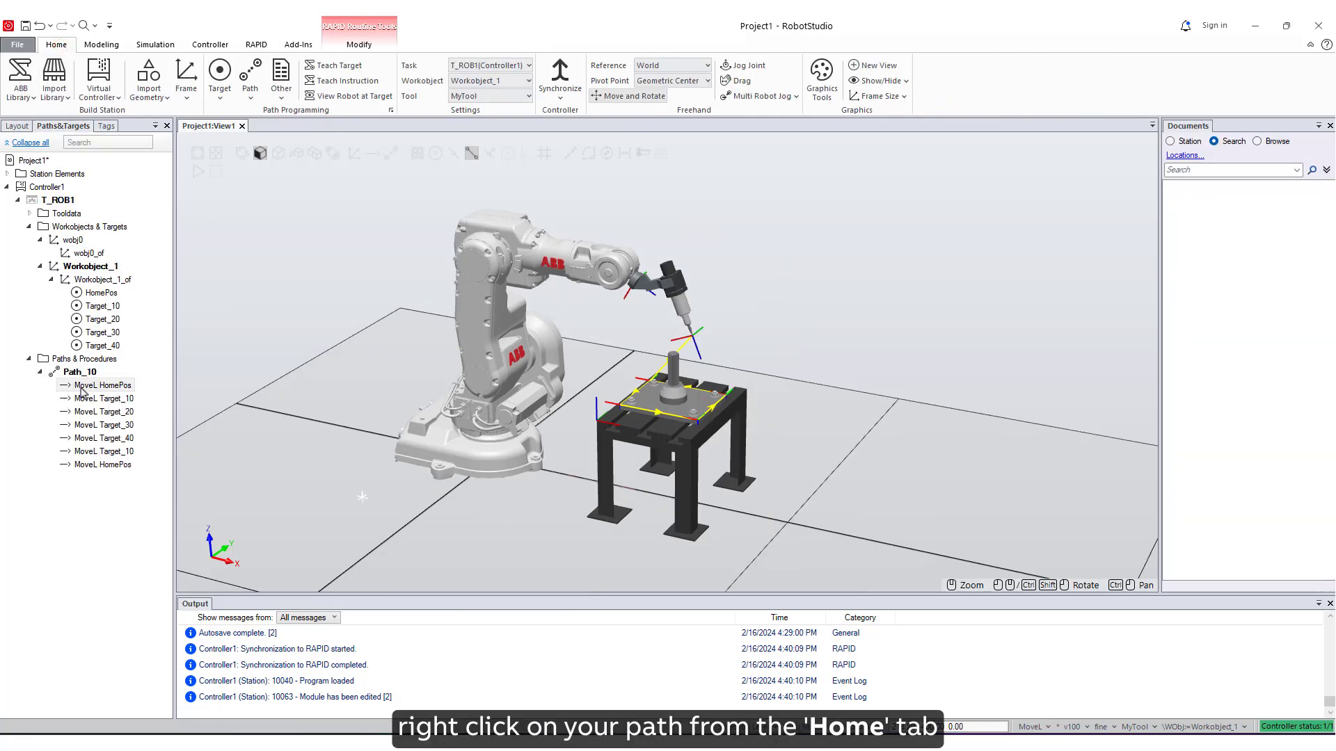
- Set Path_10 as the simulation entry point and play the simulation
right_click(79, 372)
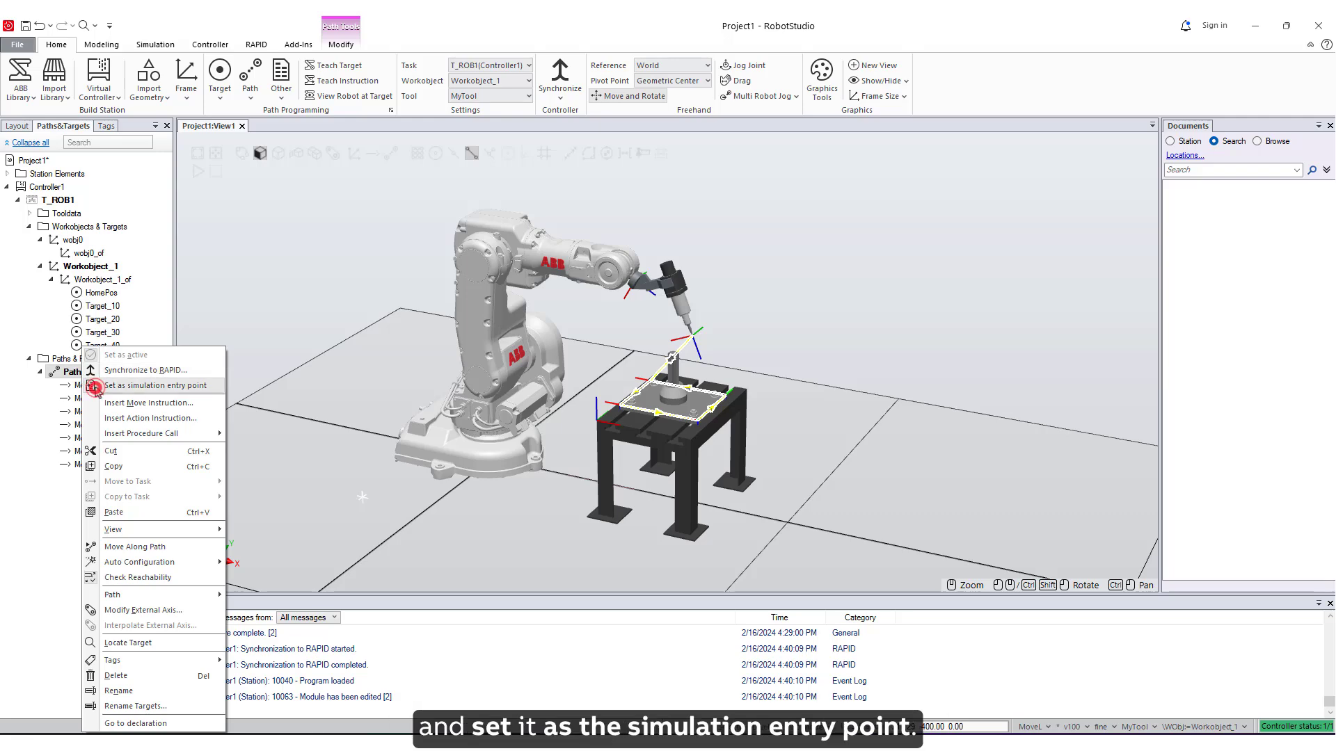
left_click(156, 385)
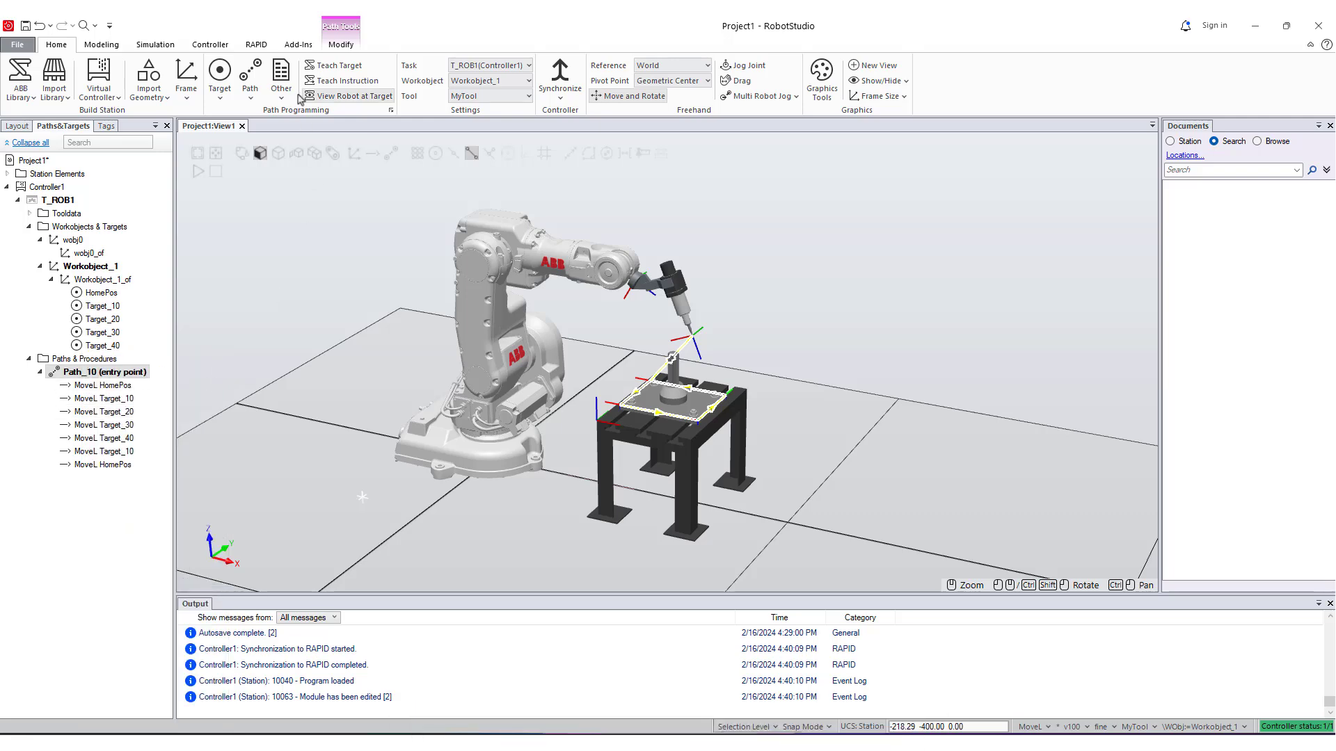
left_click(155, 45)
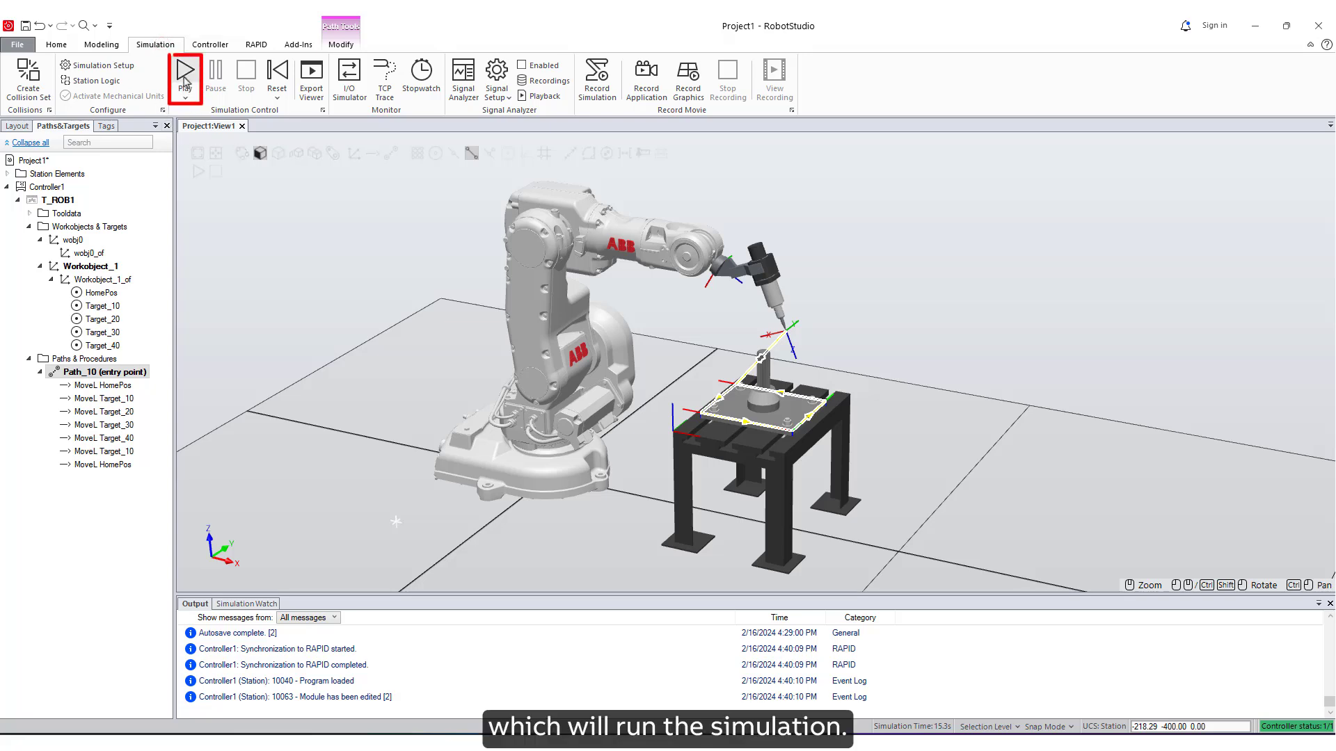
left_click(184, 73)
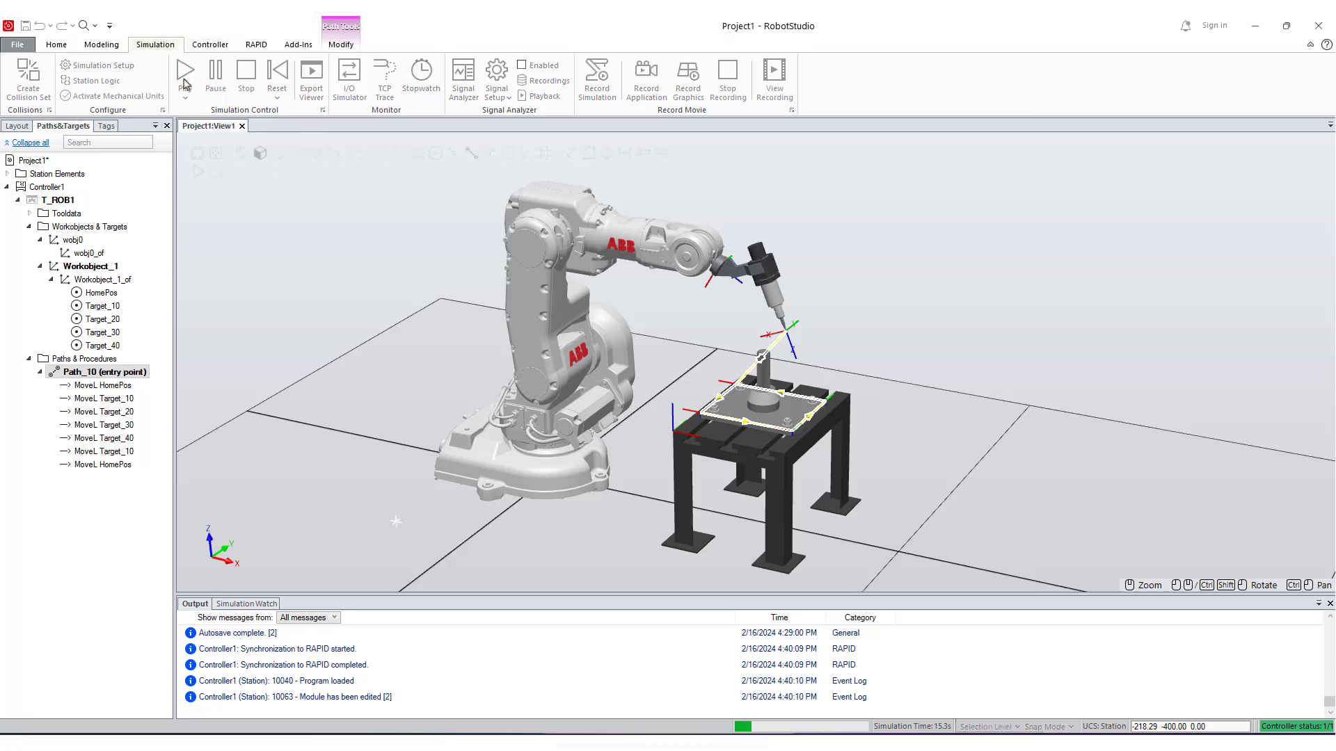
left_click(184, 73)
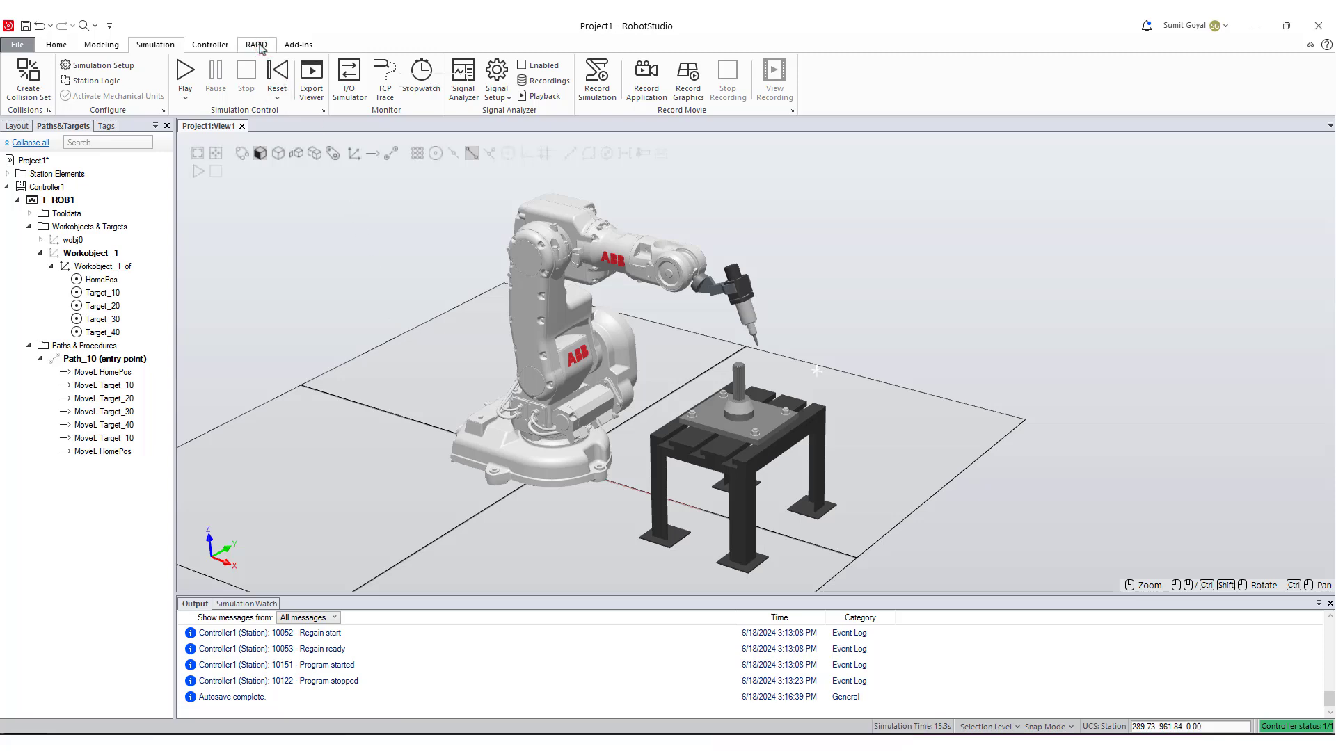
- Open Module1's main procedure in the RAPID code editor
left_click(256, 44)
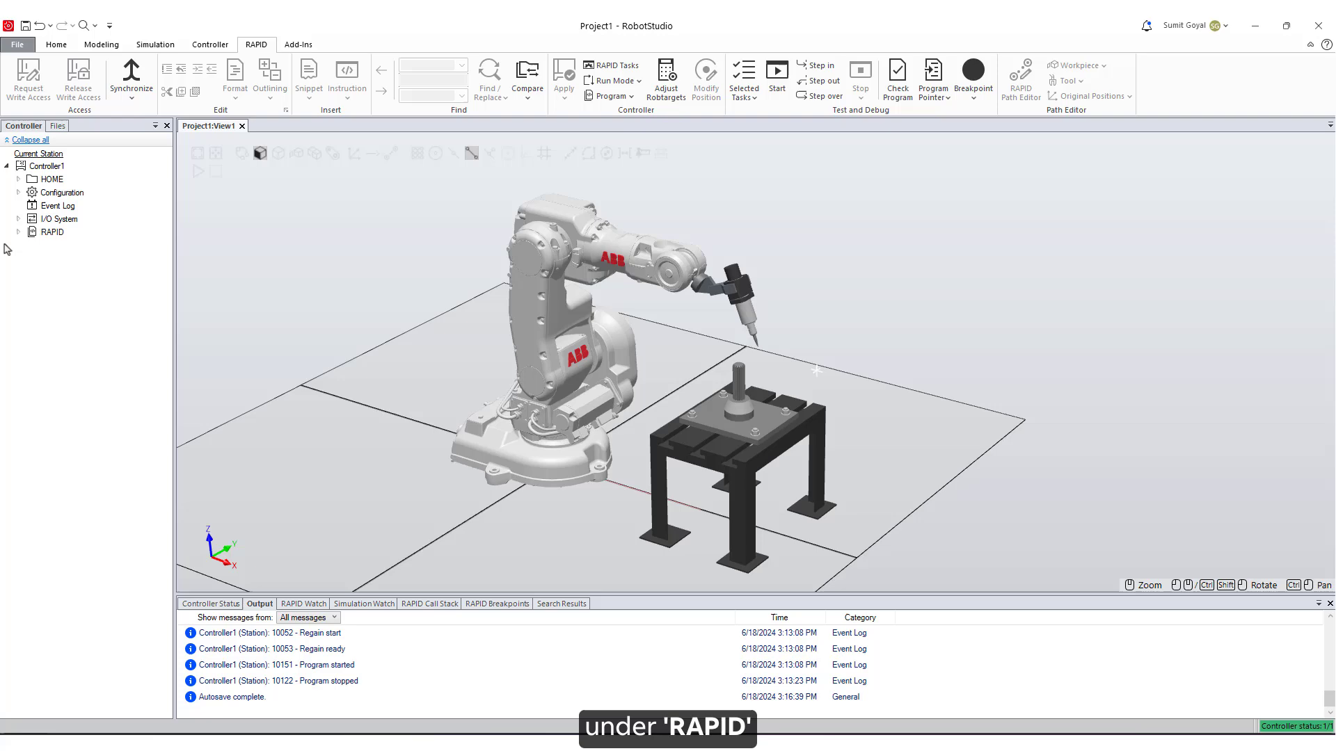
left_click(18, 231)
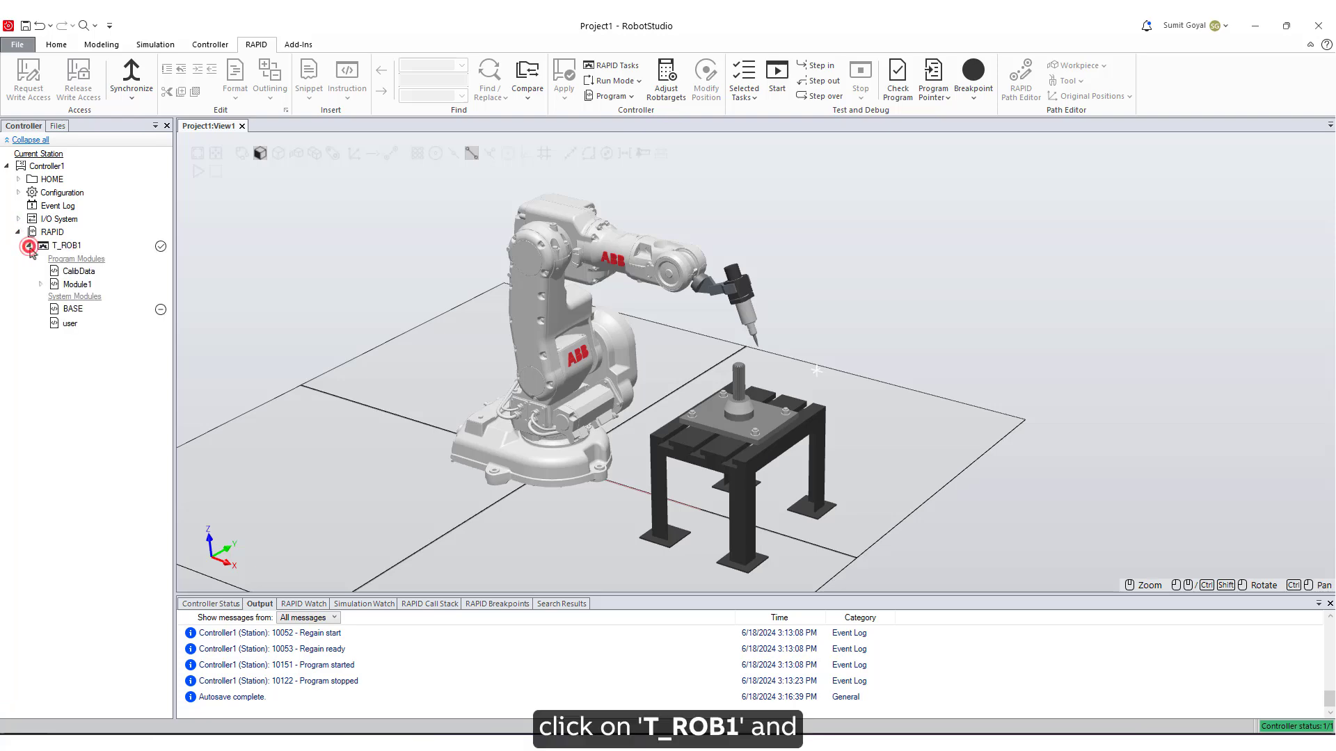
left_click(39, 284)
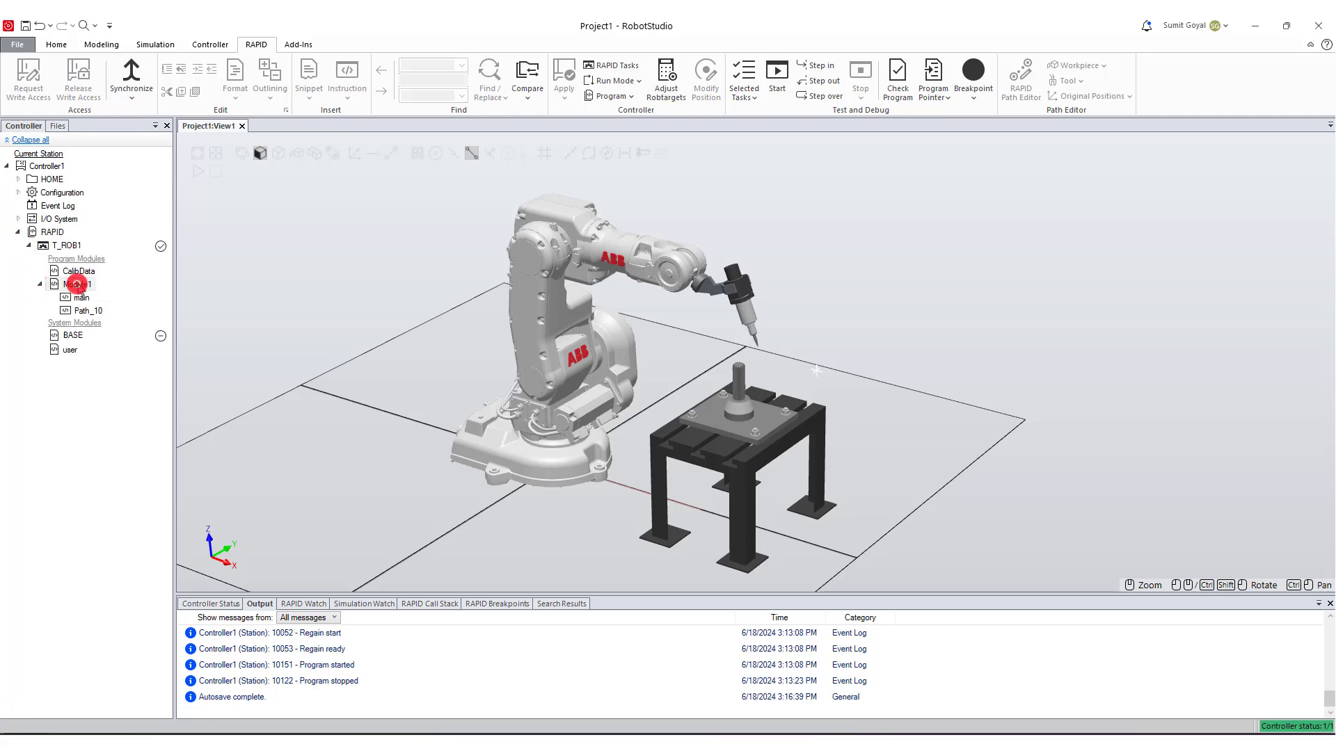
double_click(76, 284)
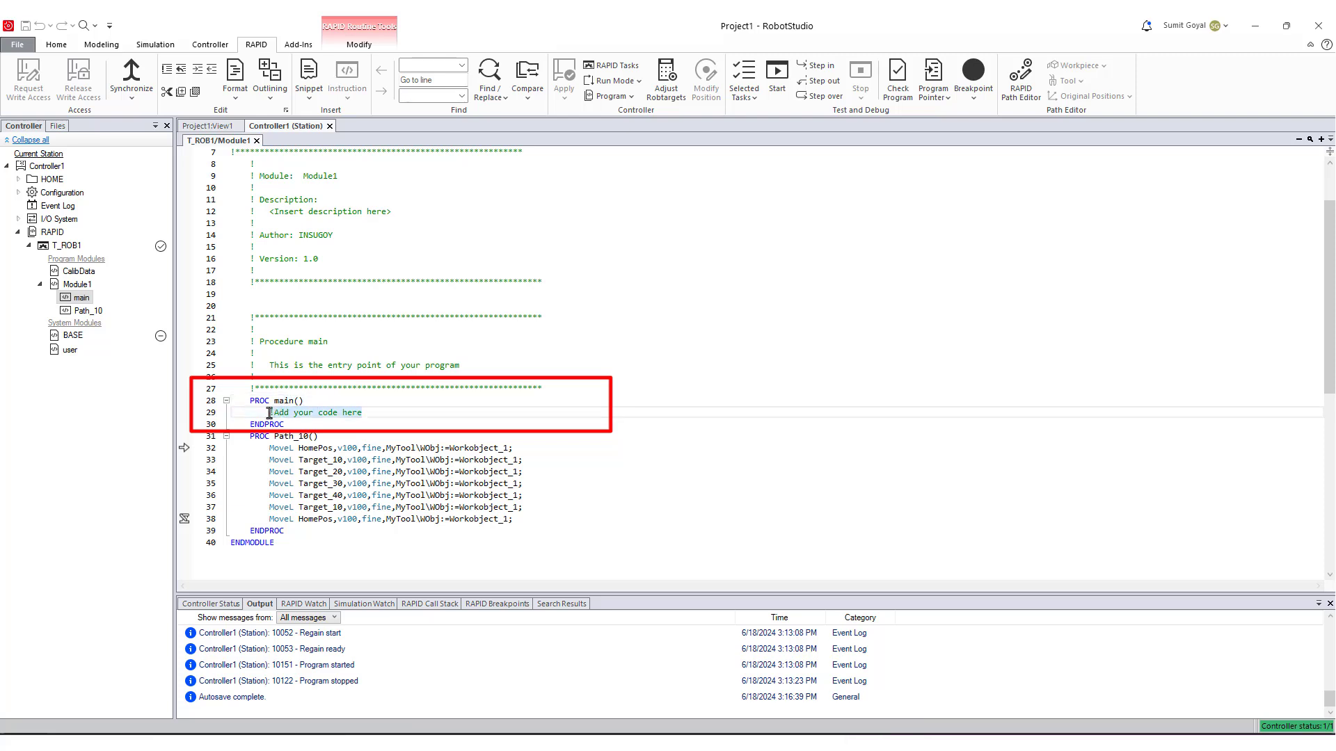
- Add the call Path_10; to main and apply the changes to the controller
type("Path_10")
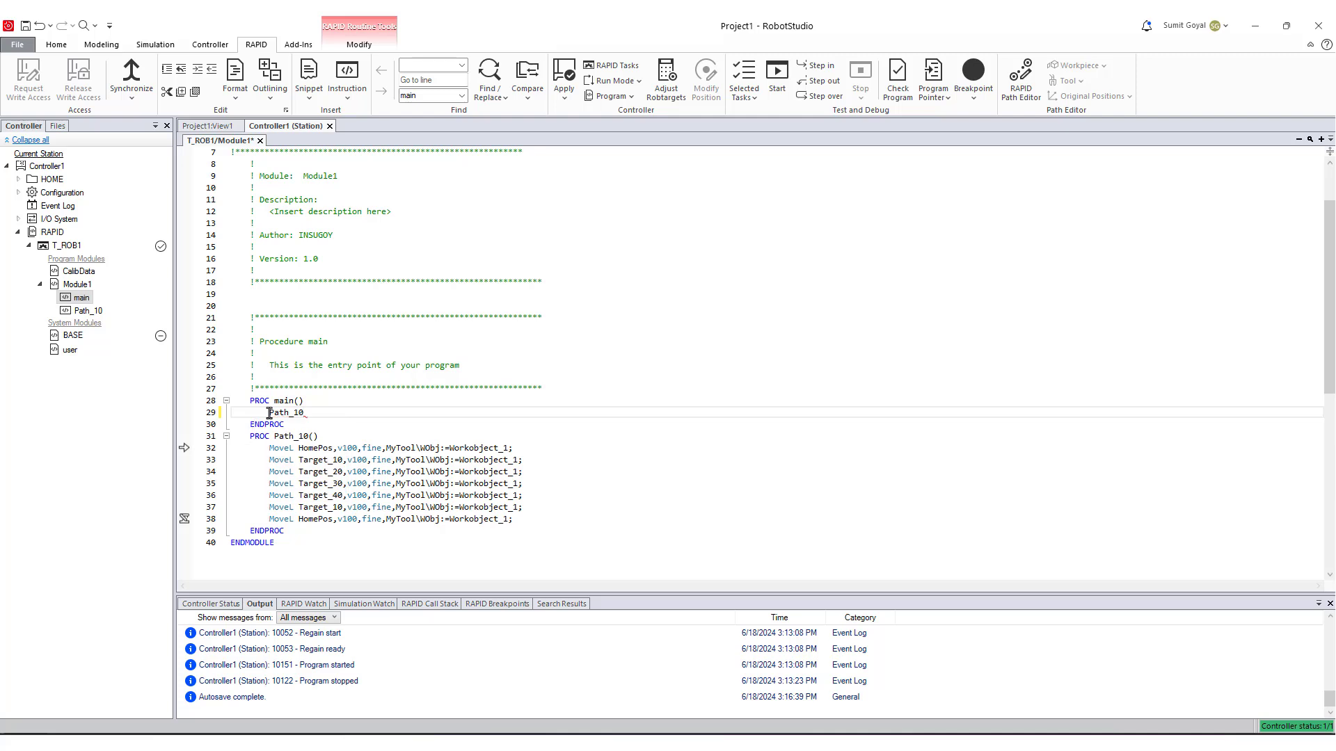
type(";")
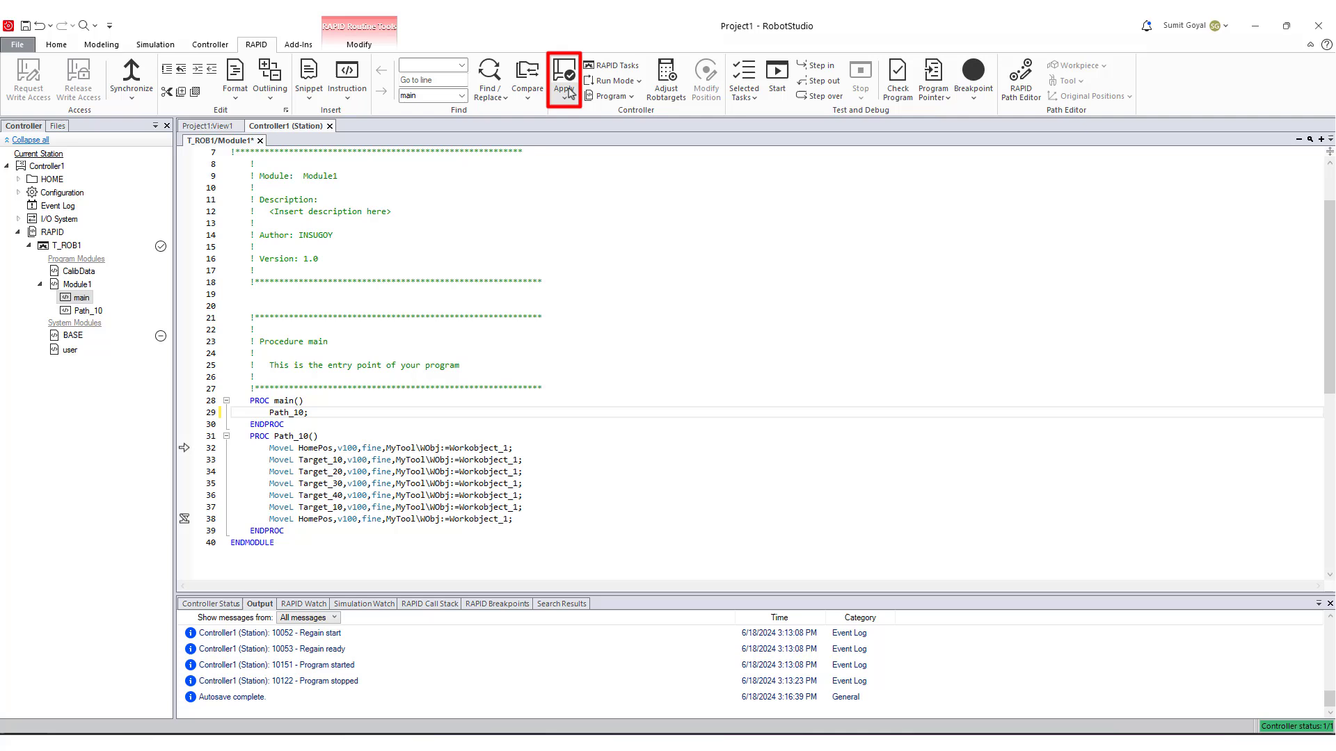
left_click(563, 80)
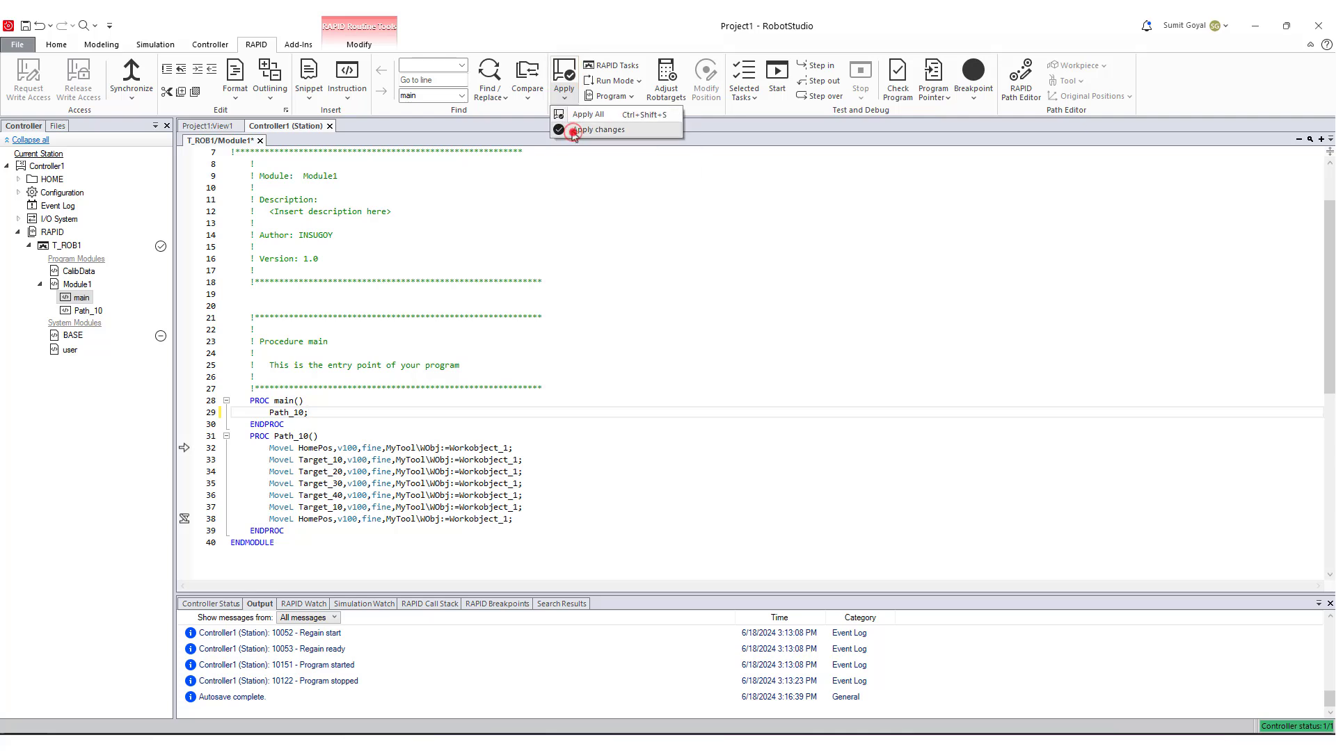
left_click(600, 130)
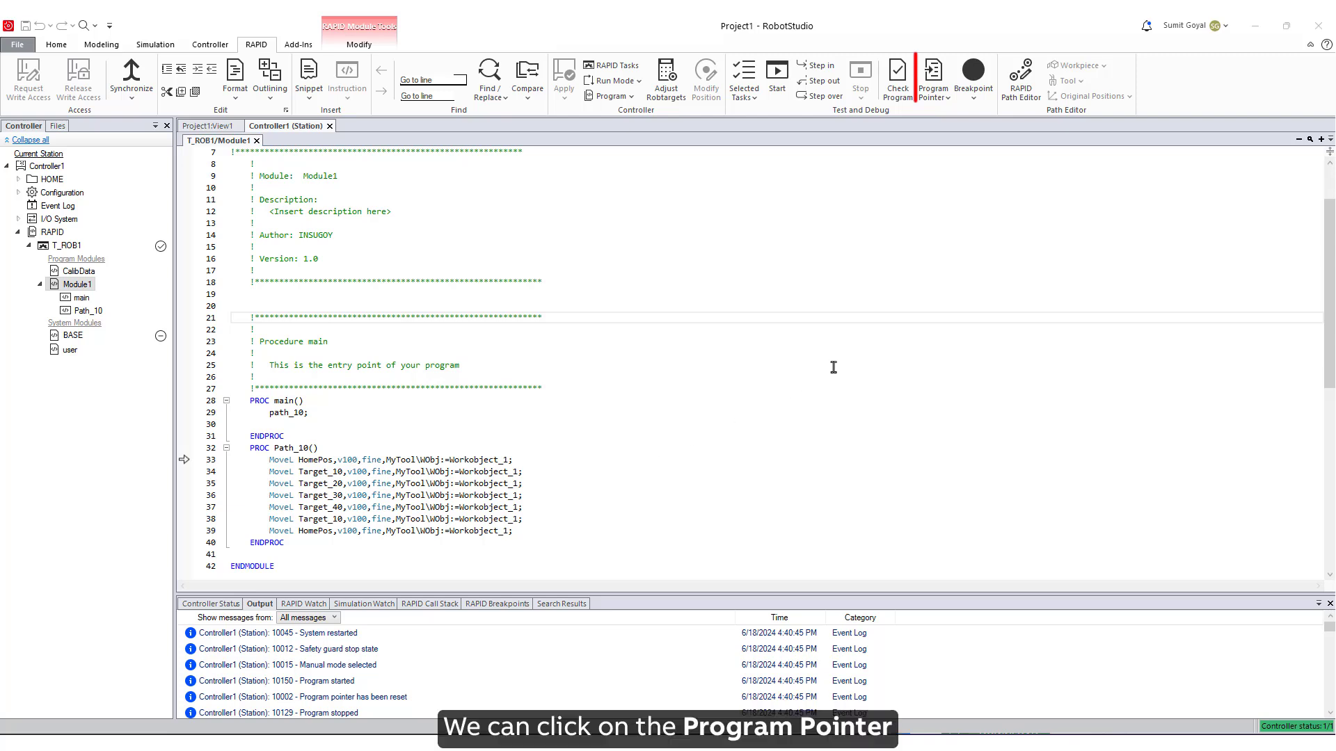
- Set the program pointer to main in all tasks
left_click(933, 81)
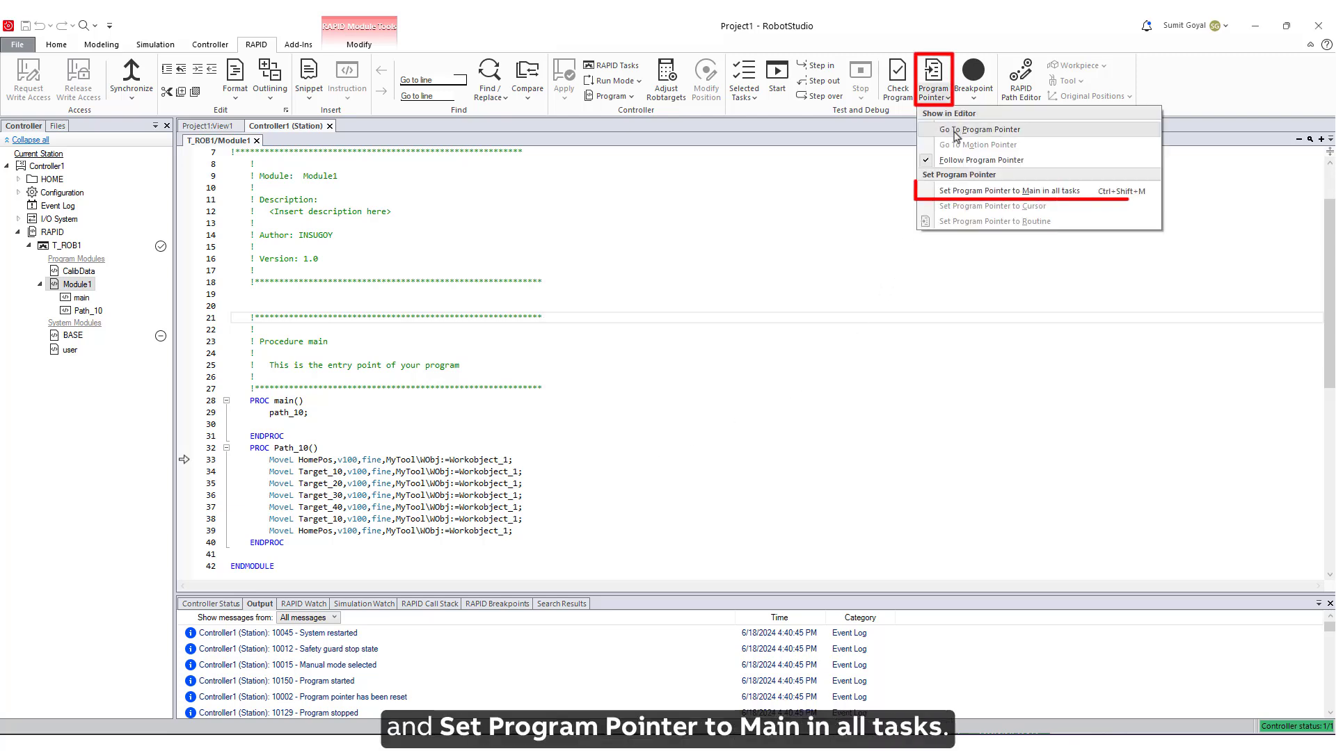
left_click(1008, 190)
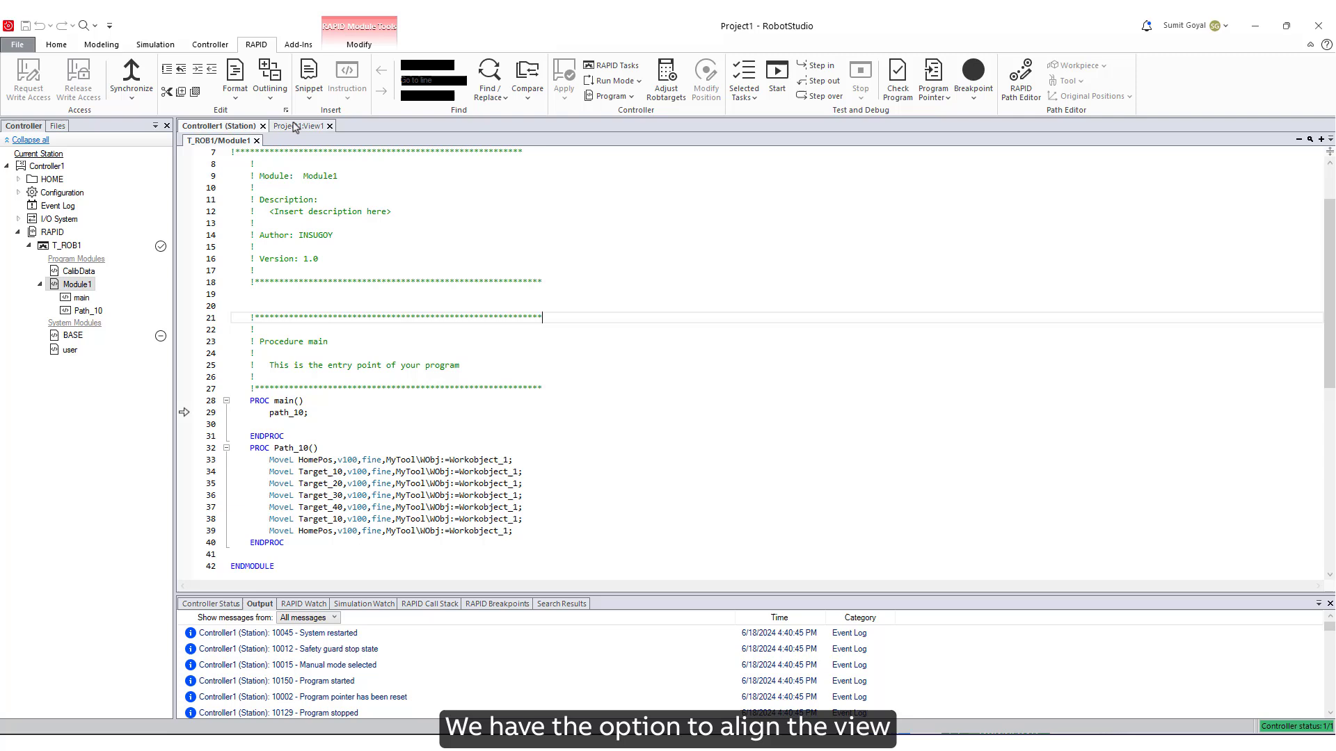
- Put View1 in a new vertical tab group beside the code and start the program
right_click(300, 126)
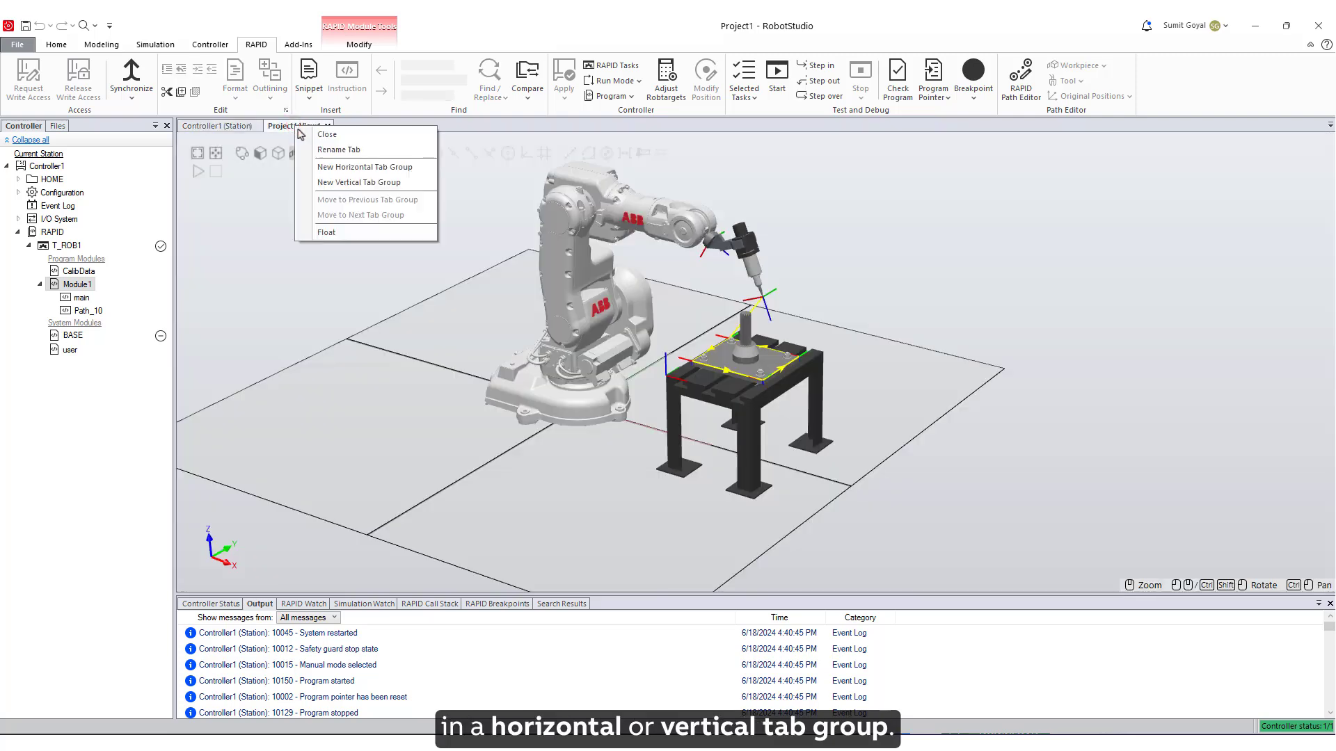
mouse_move(358, 182)
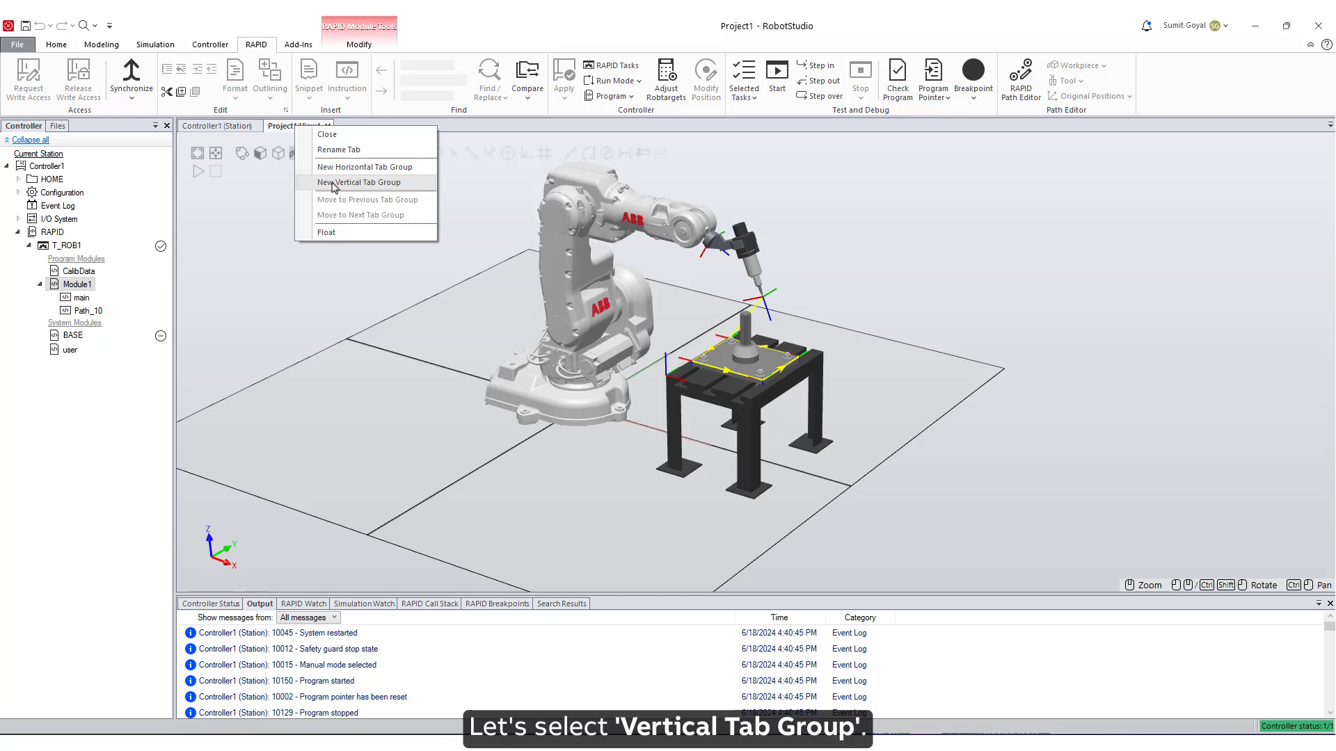
left_click(358, 182)
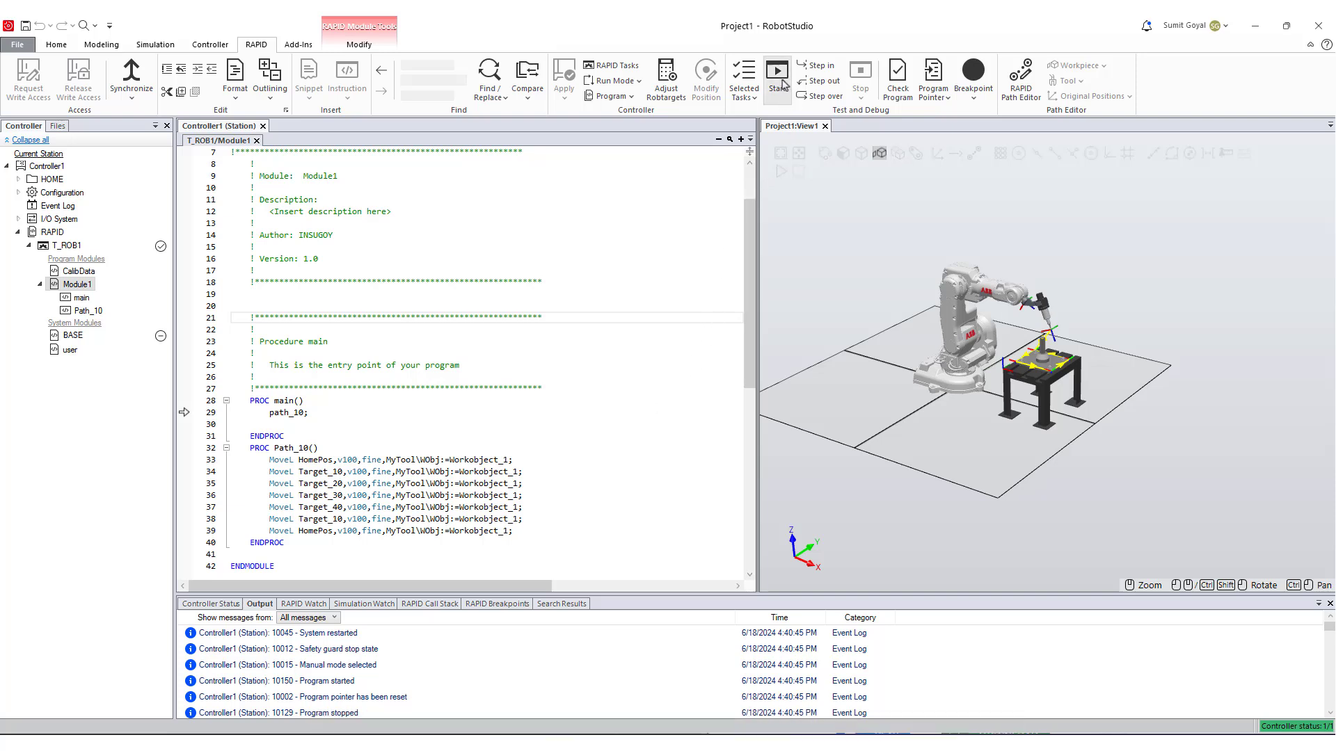
left_click(775, 76)
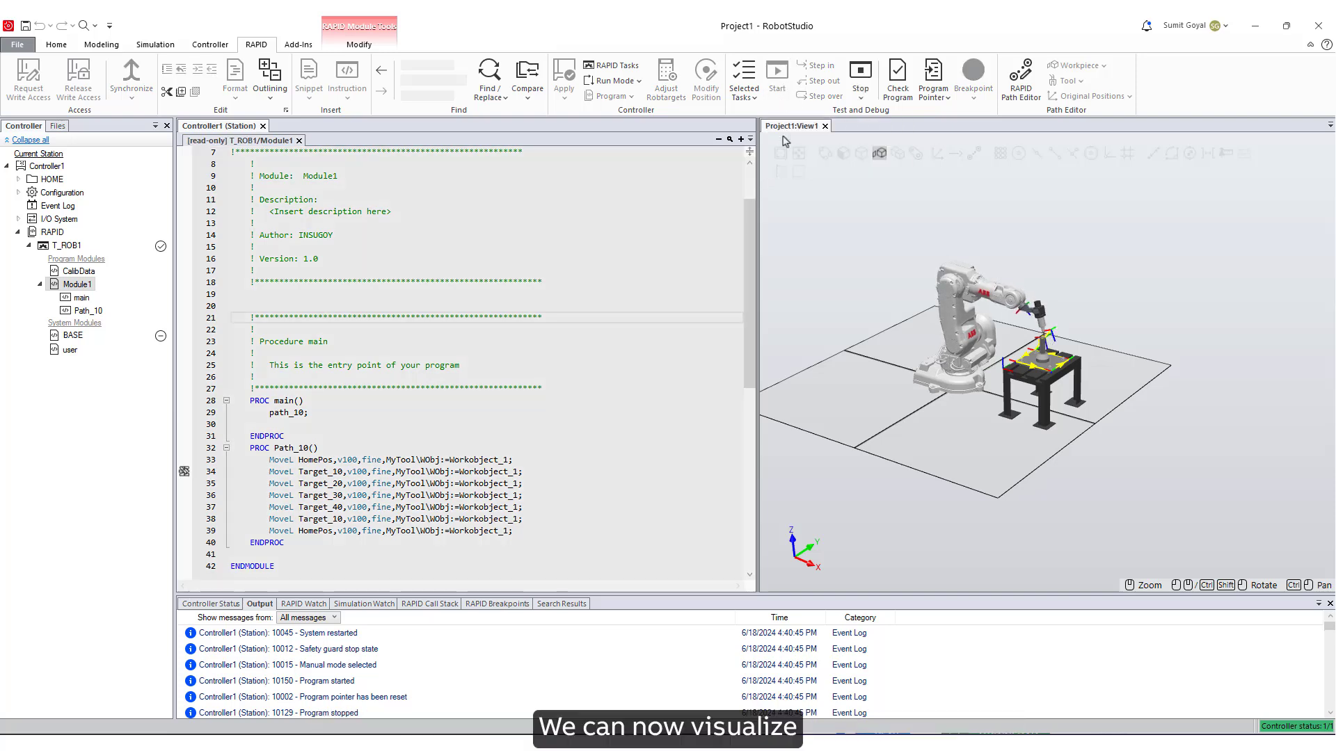